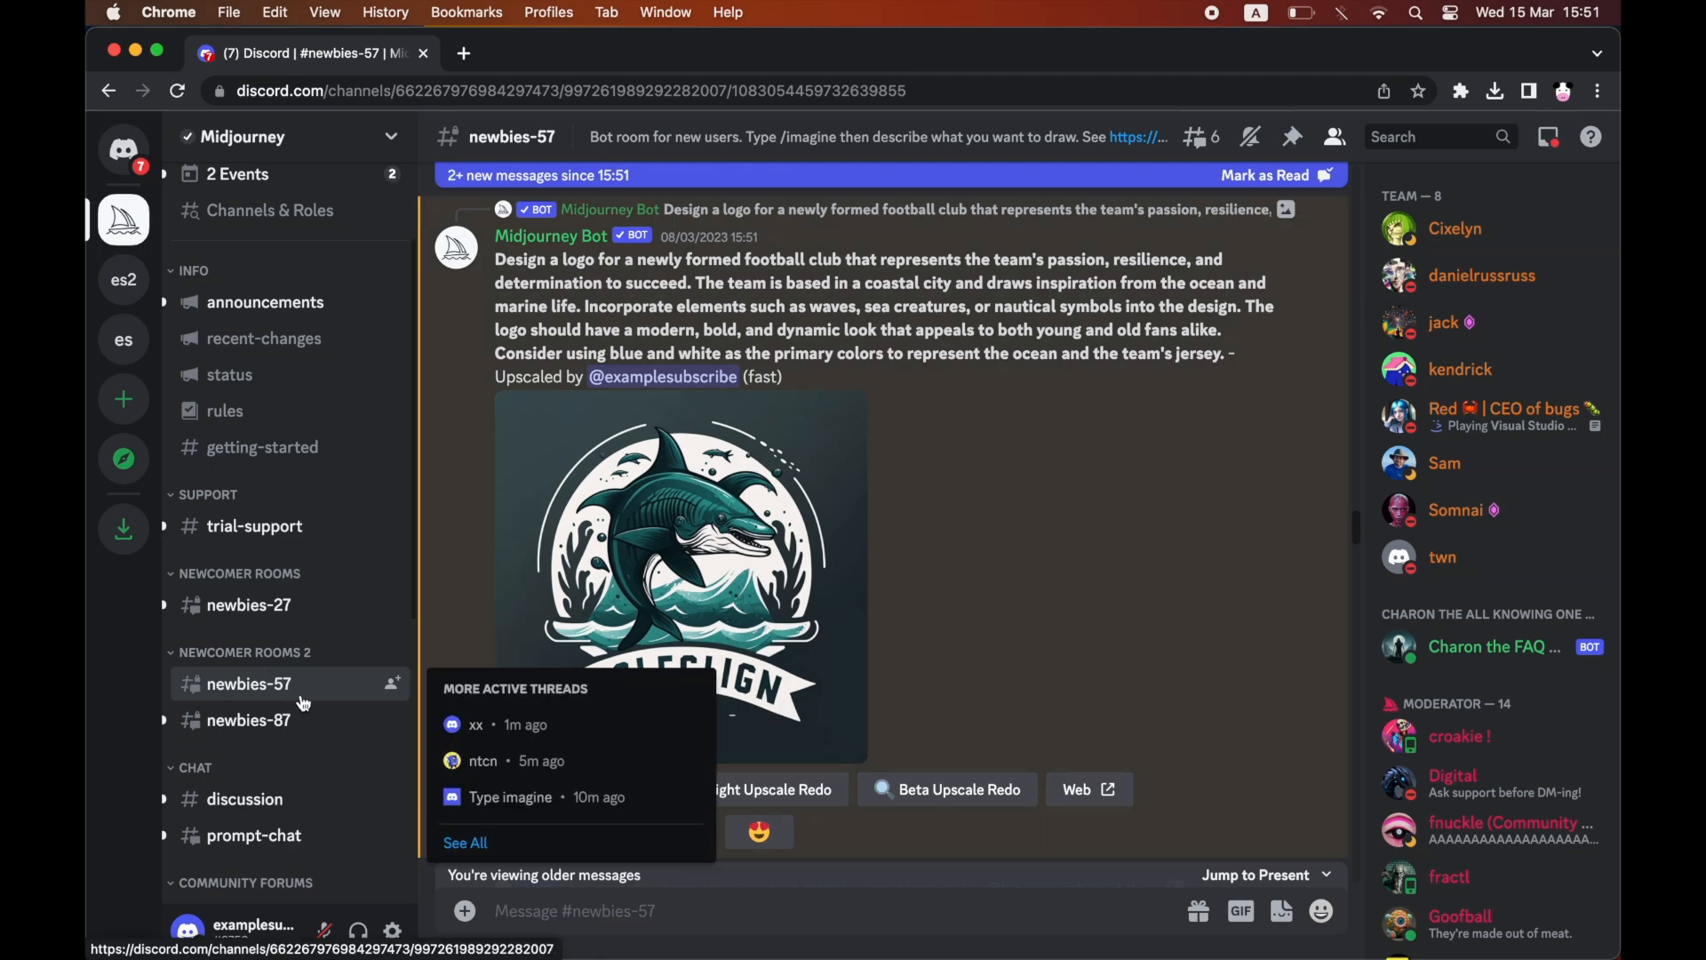
# - Open your own profile card from the bottom-left avatar to read your username
pyautogui.click(187, 931)
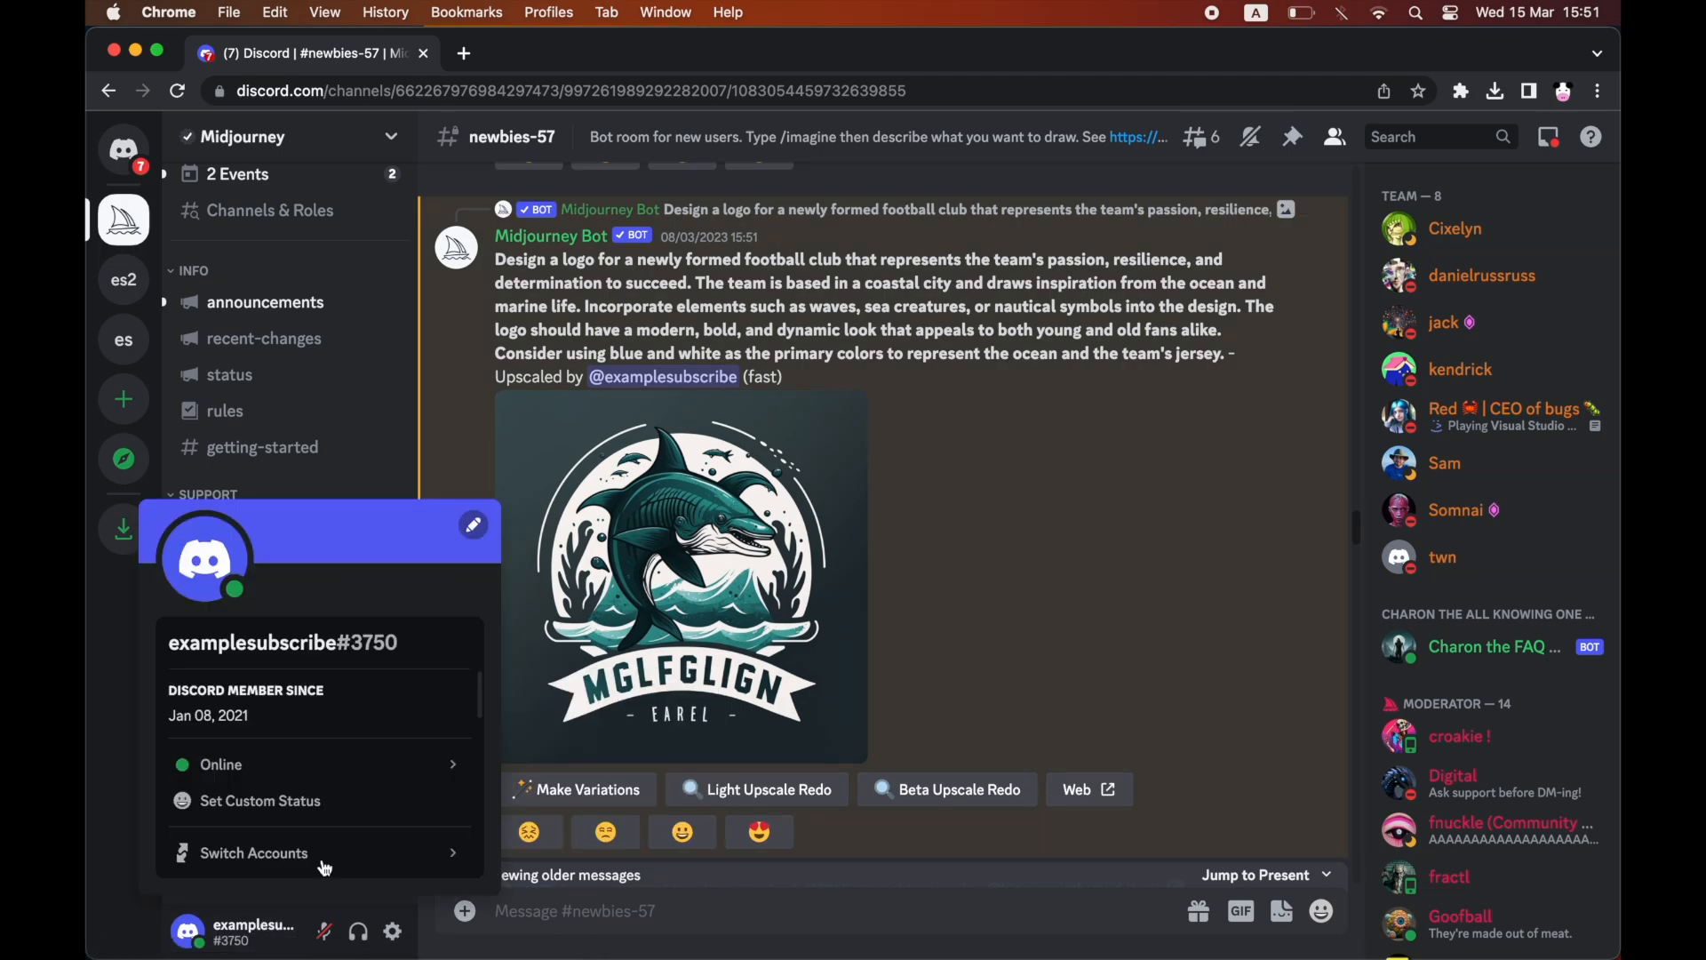
pyautogui.moveTo(456, 643)
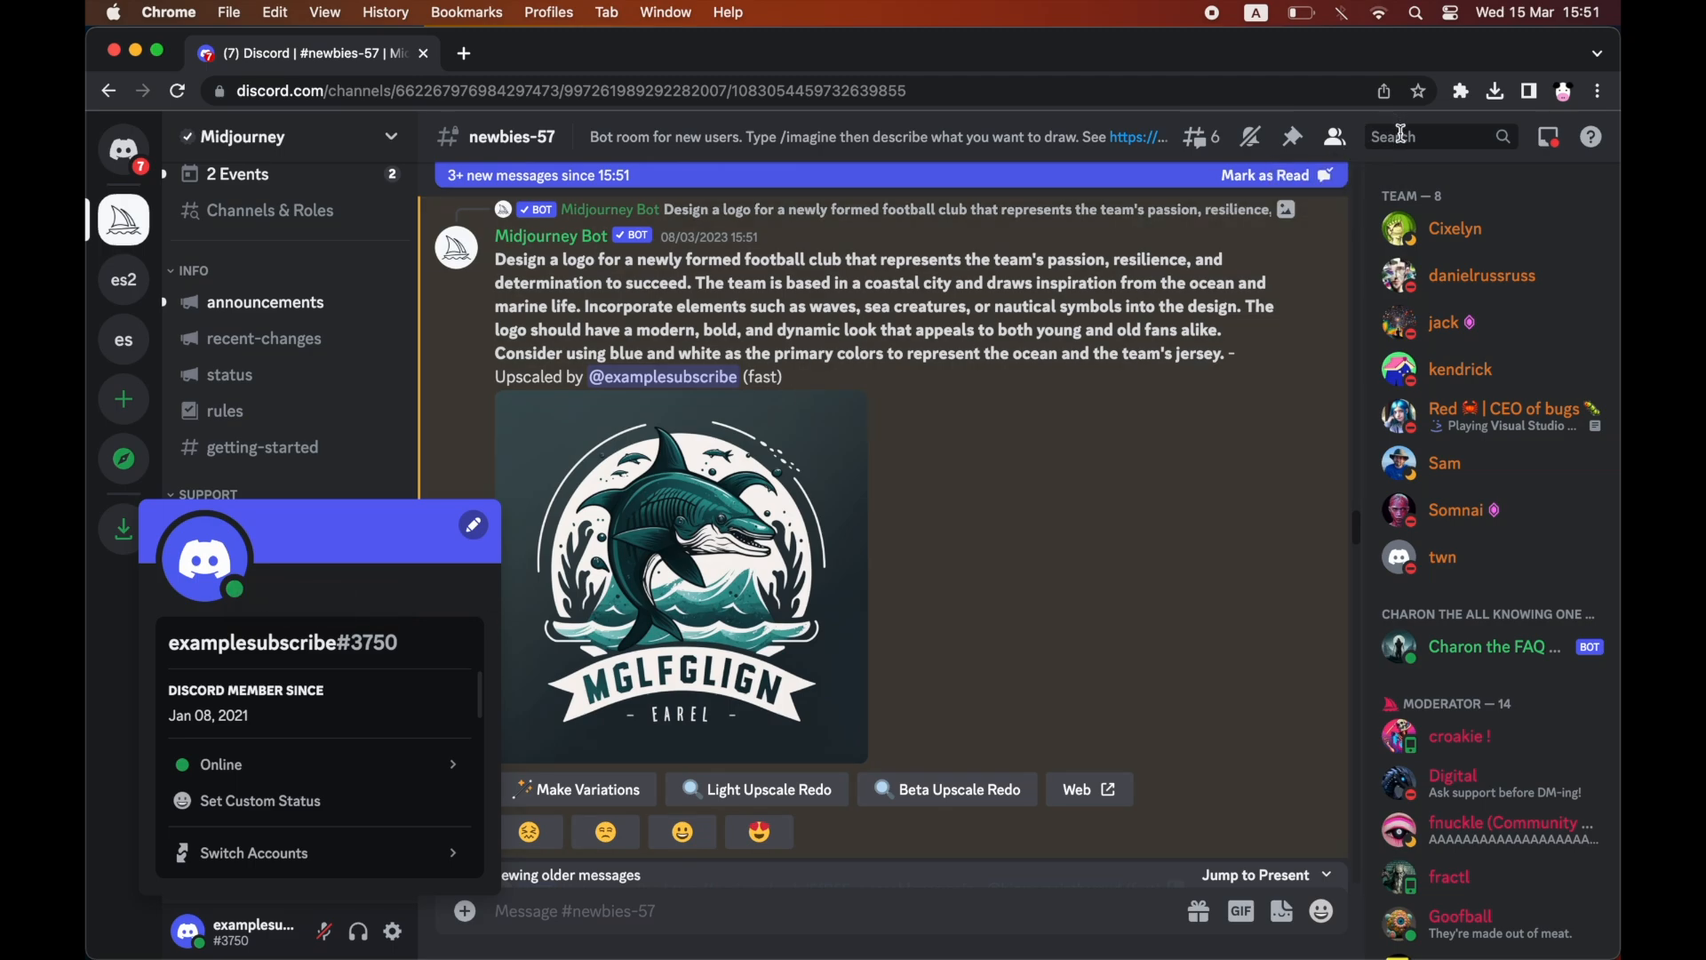
# - Search messages mentioning examplesubscribe#3750, listing the football-club logo first among 8 results
pyautogui.rightClick(1426, 135)
pyautogui.write('entions: examplesubscribe#3750')
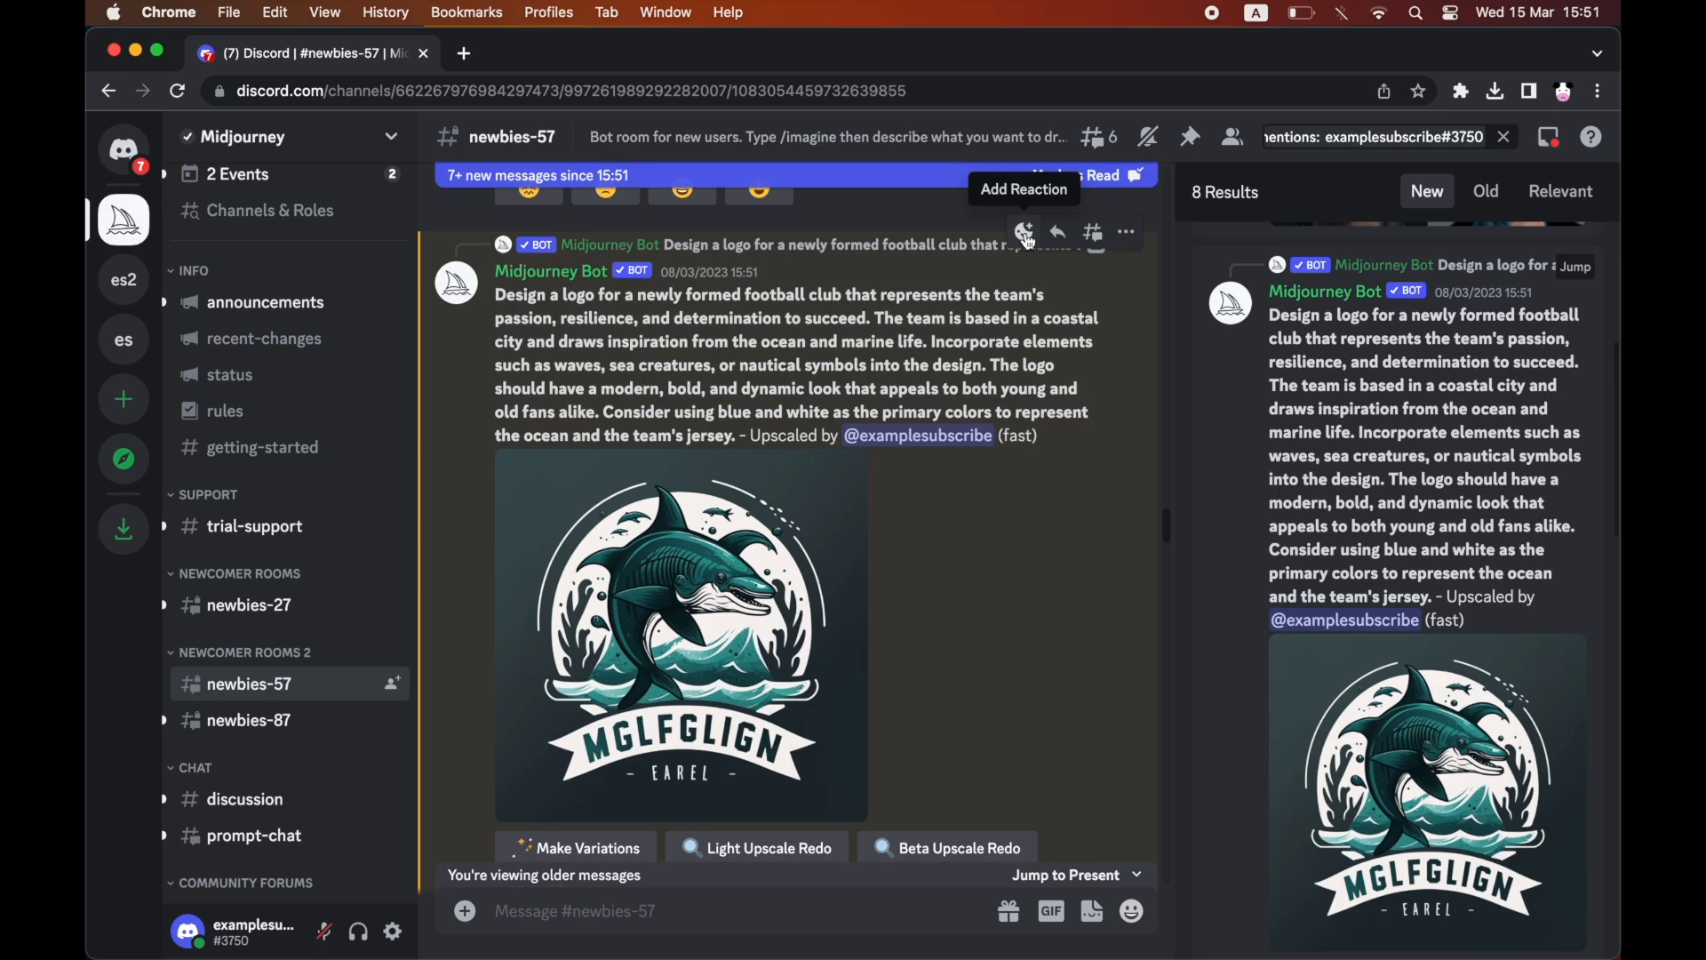
# - Open the reaction picker on the football-club logo and filter emoji by 'x'
pyautogui.click(1022, 232)
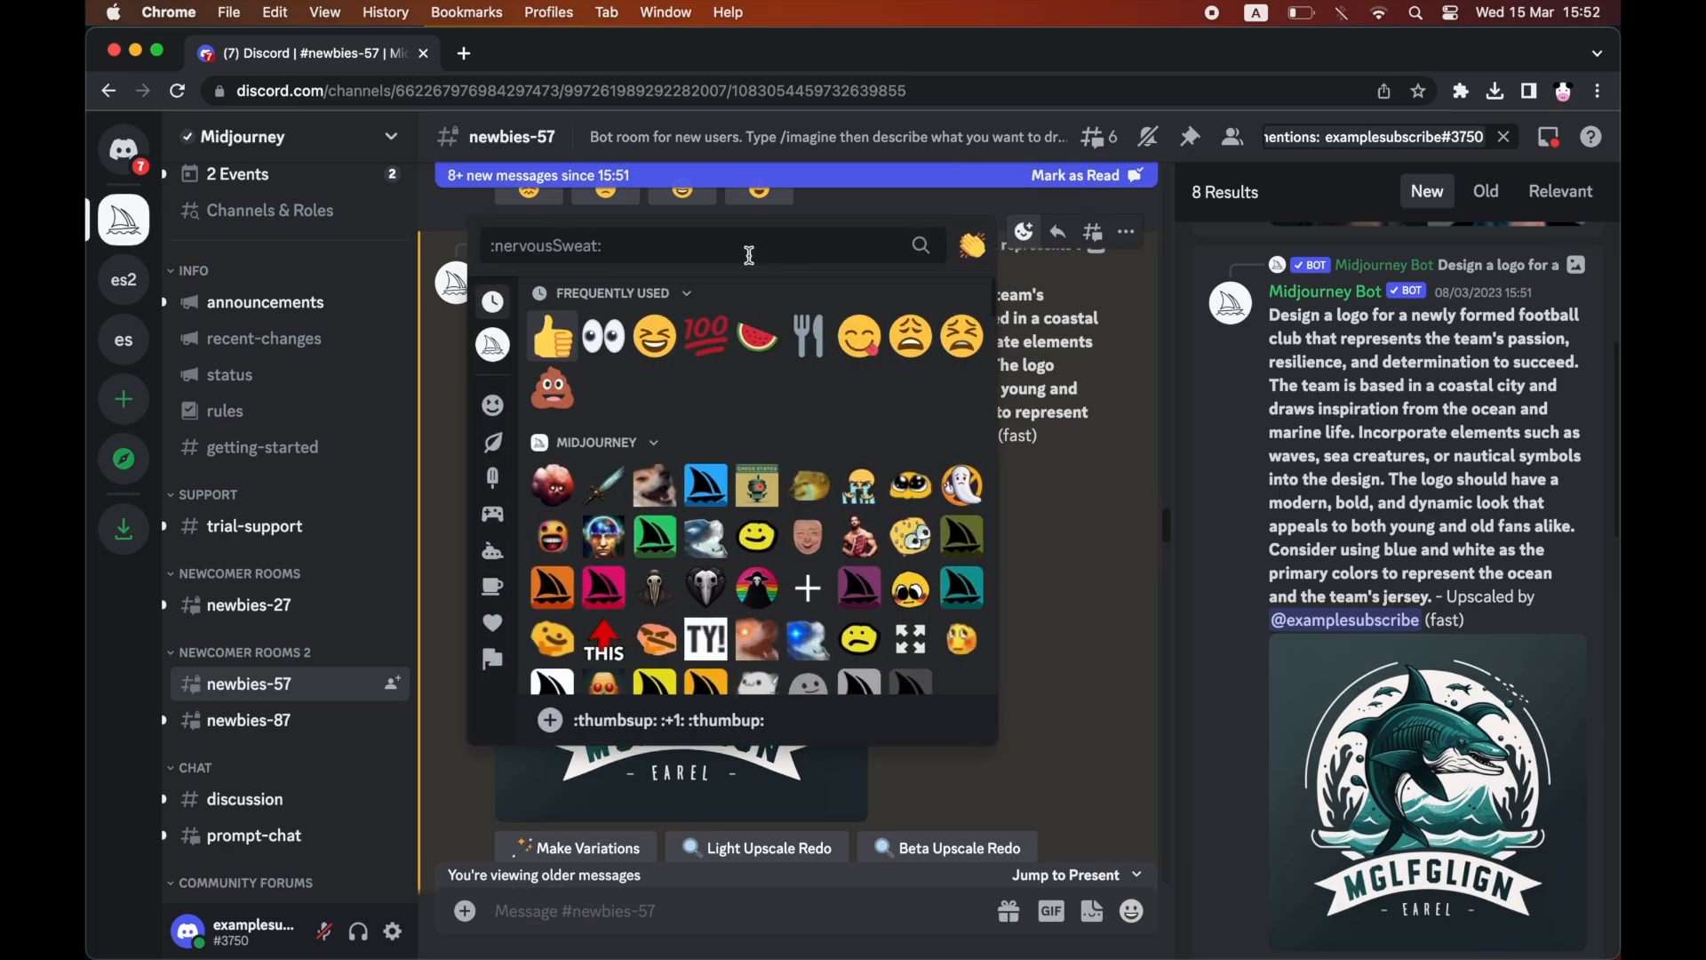
pyautogui.write('x')
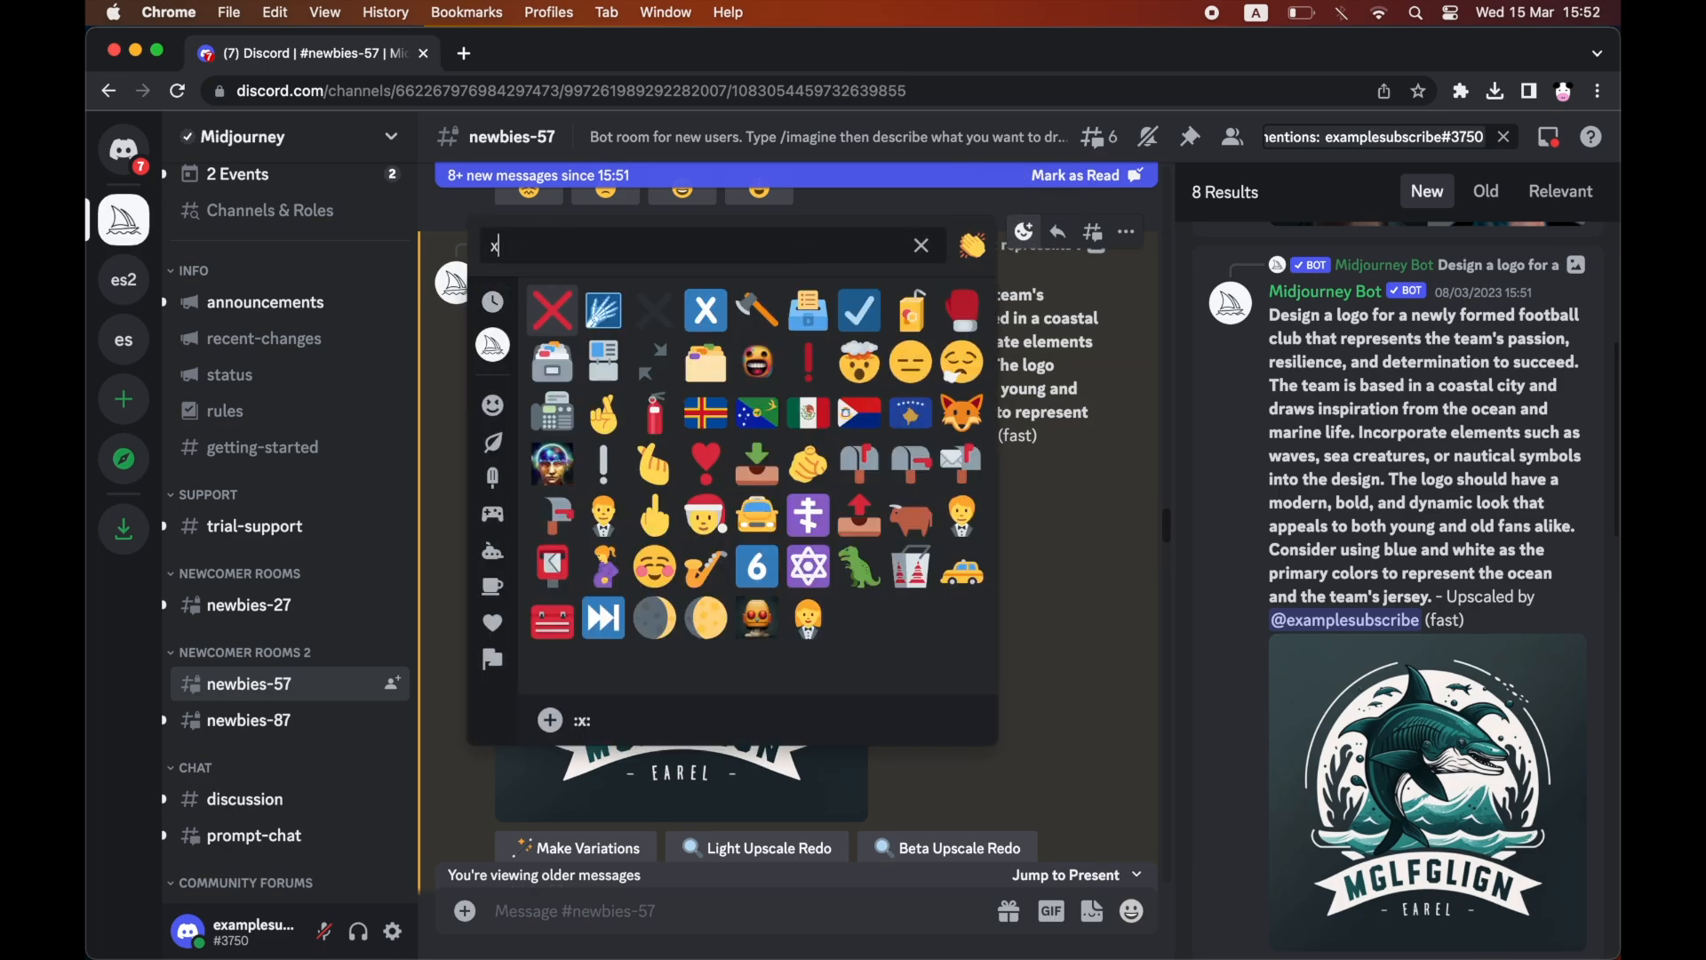
pyautogui.moveTo(562, 312)
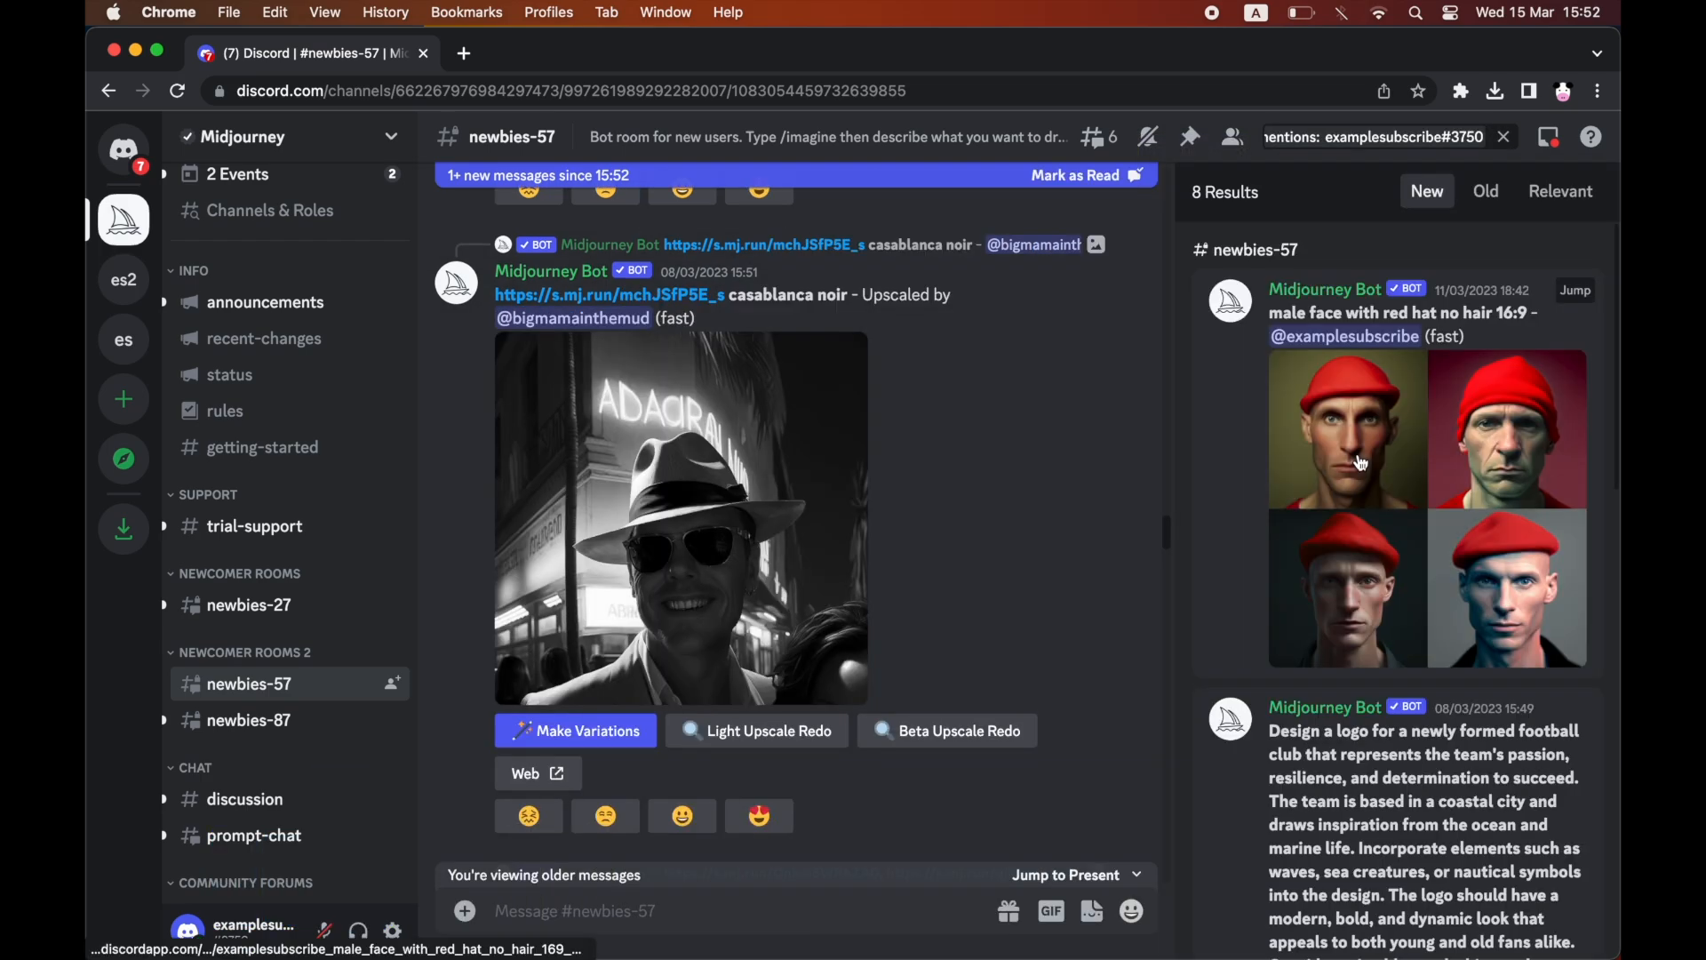
pyautogui.scroll(-3)
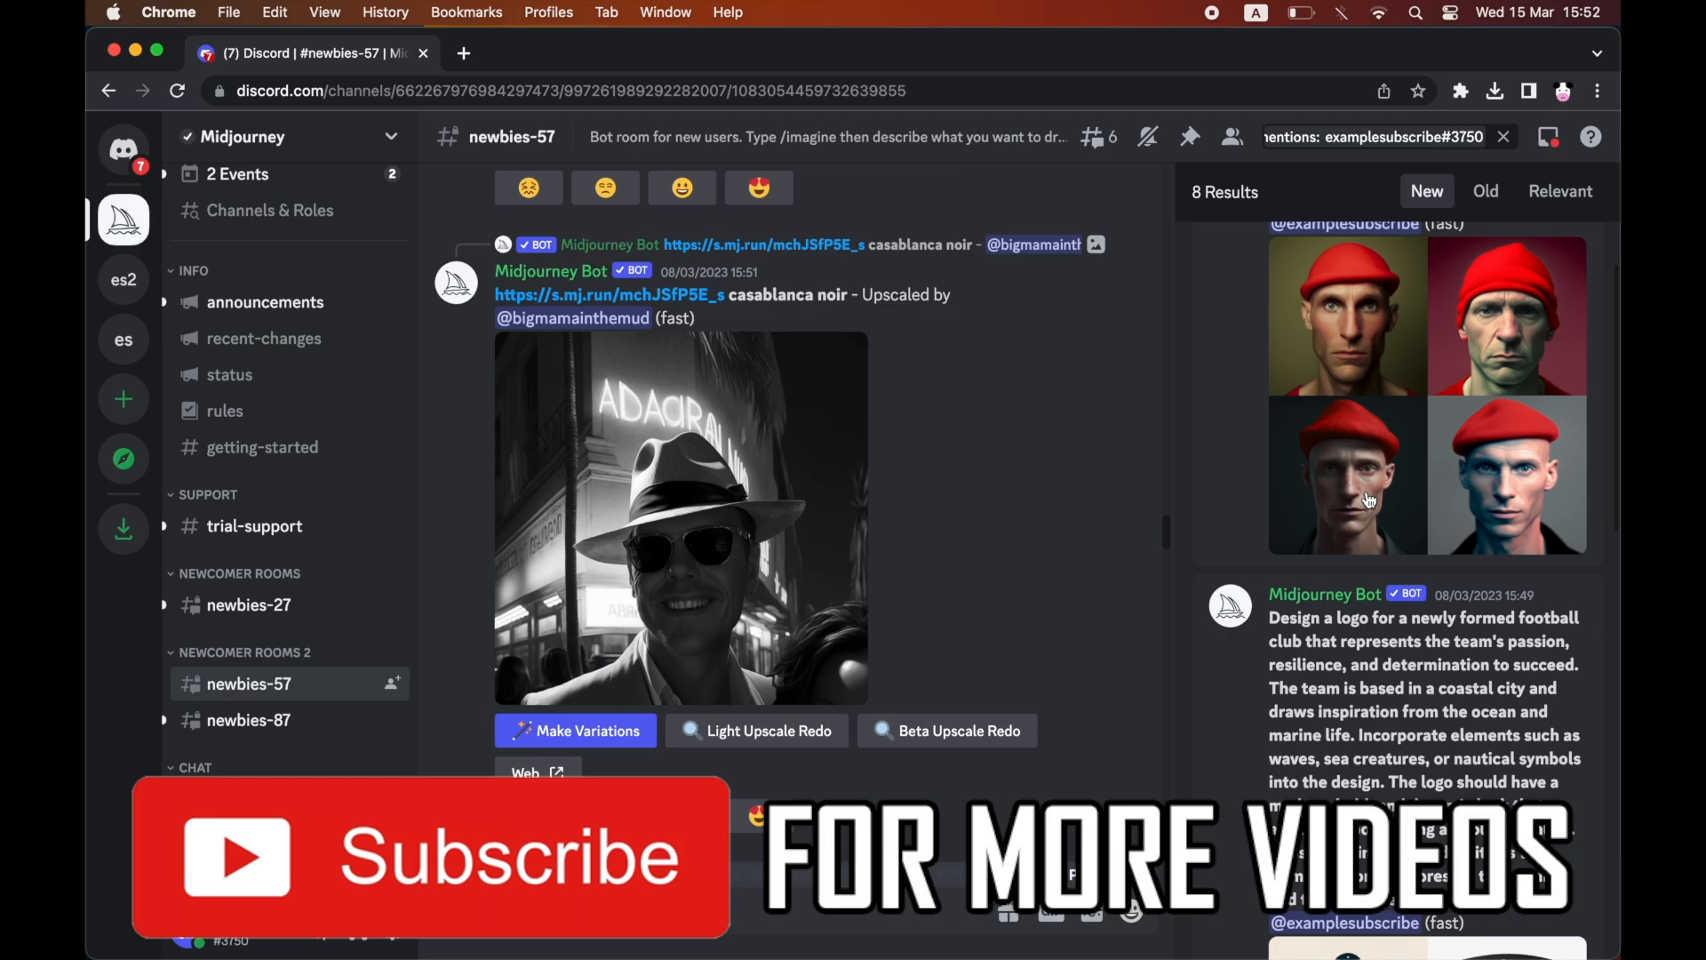